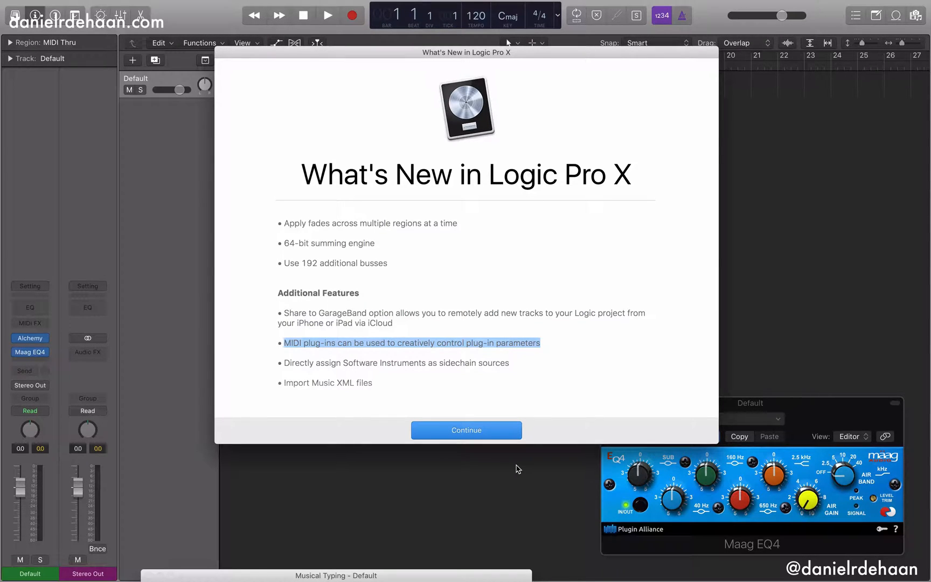
mouse_move(306, 350)
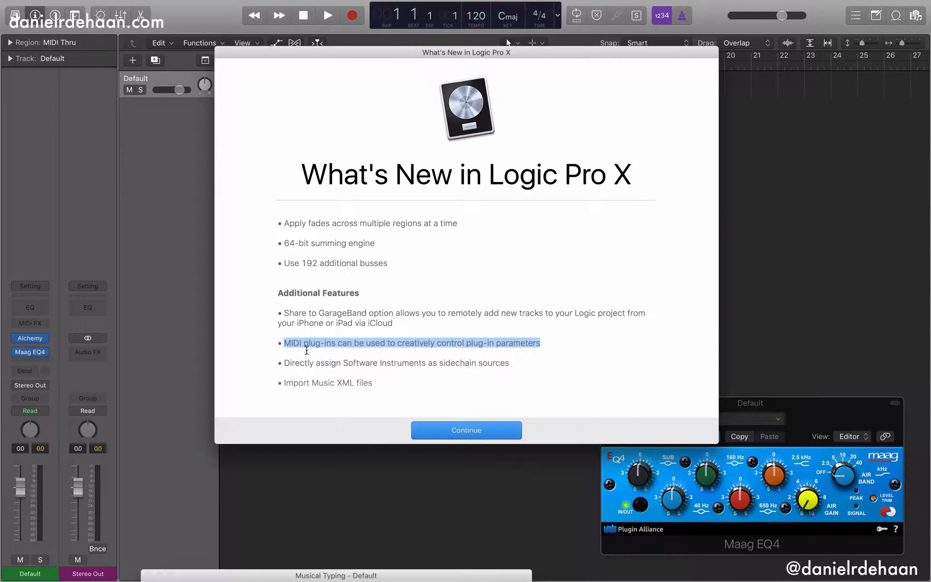
mouse_move(420, 351)
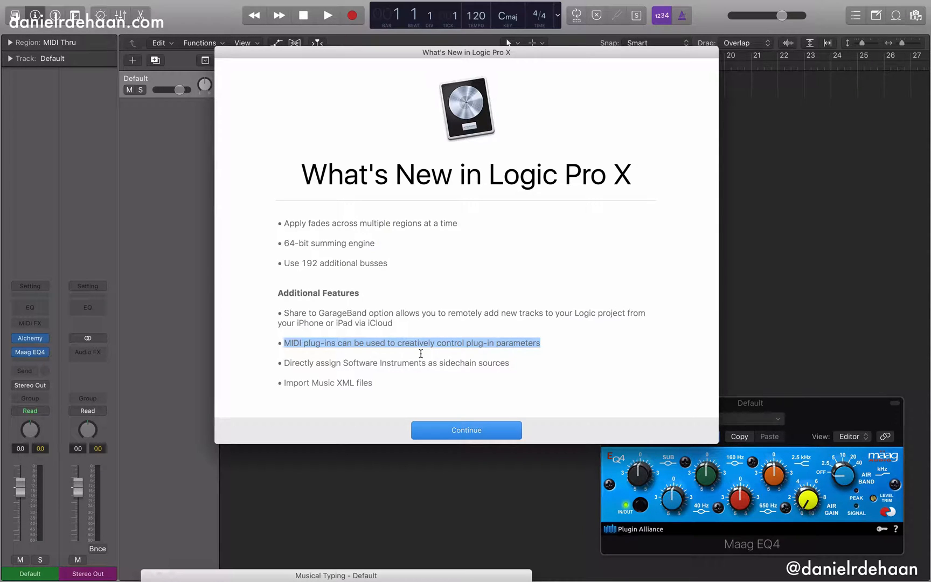
Dismiss the What's New in Logic Pro X overview with Continue.
click(466, 430)
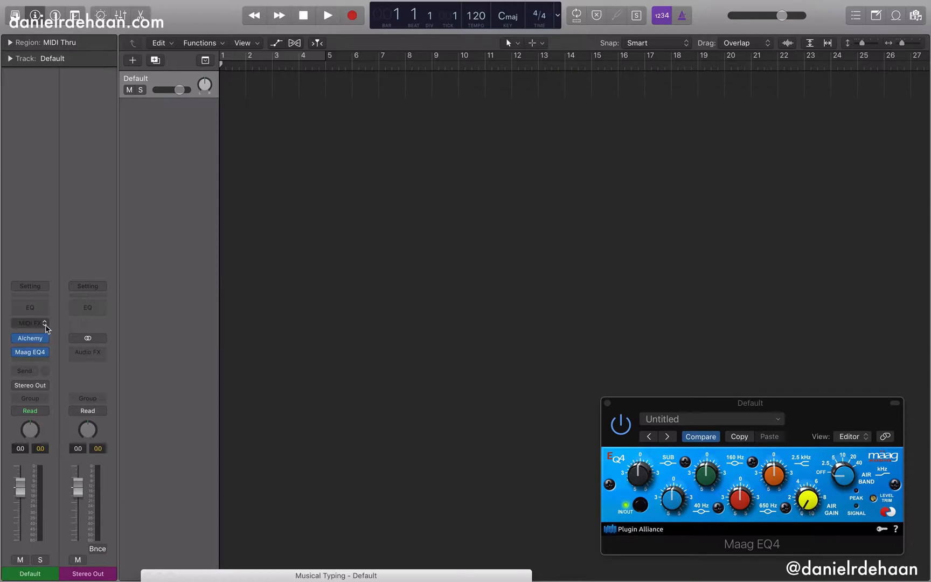
Insert a Modulator MIDI FX on the Default Alchemy track.
click(29, 322)
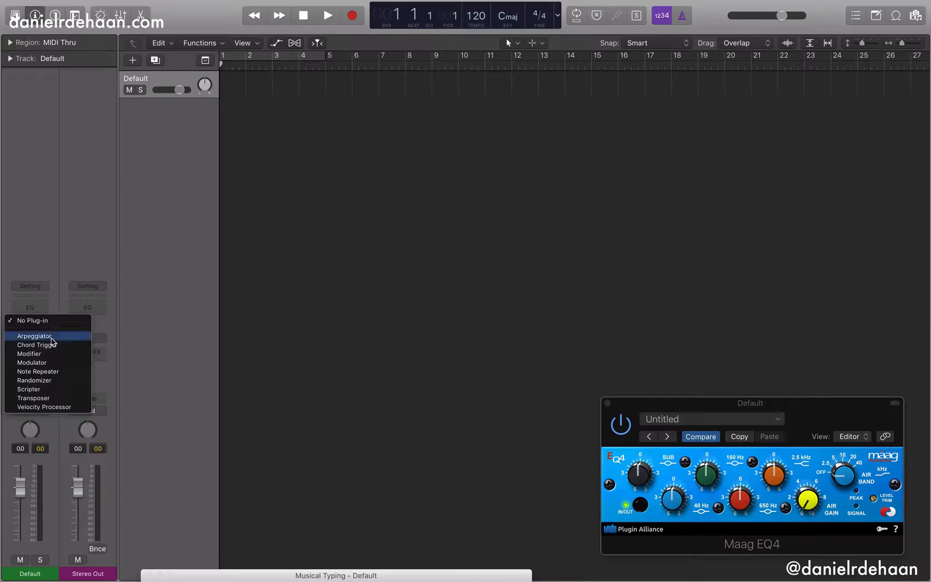
mouse_move(32, 362)
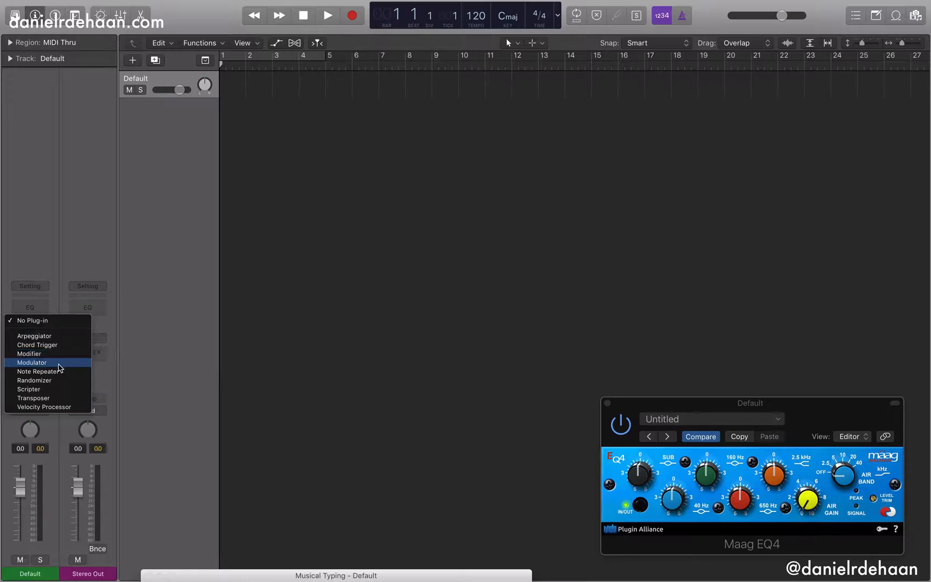
mouse_move(47, 354)
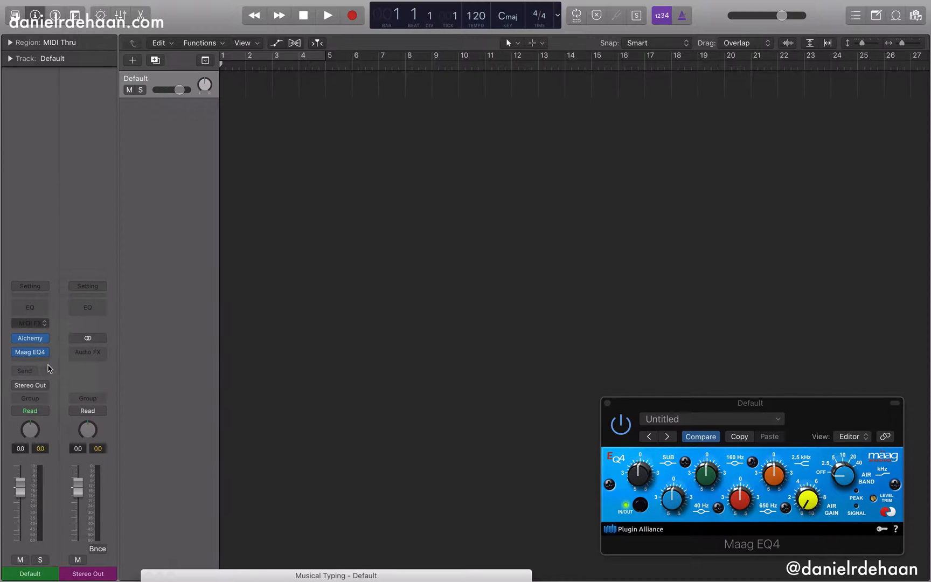
click(30, 338)
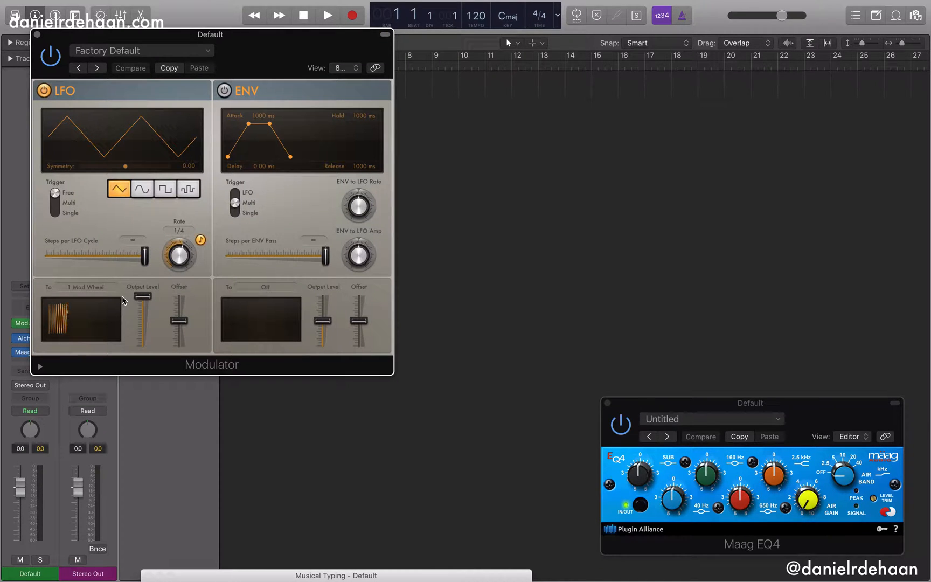
click(86, 287)
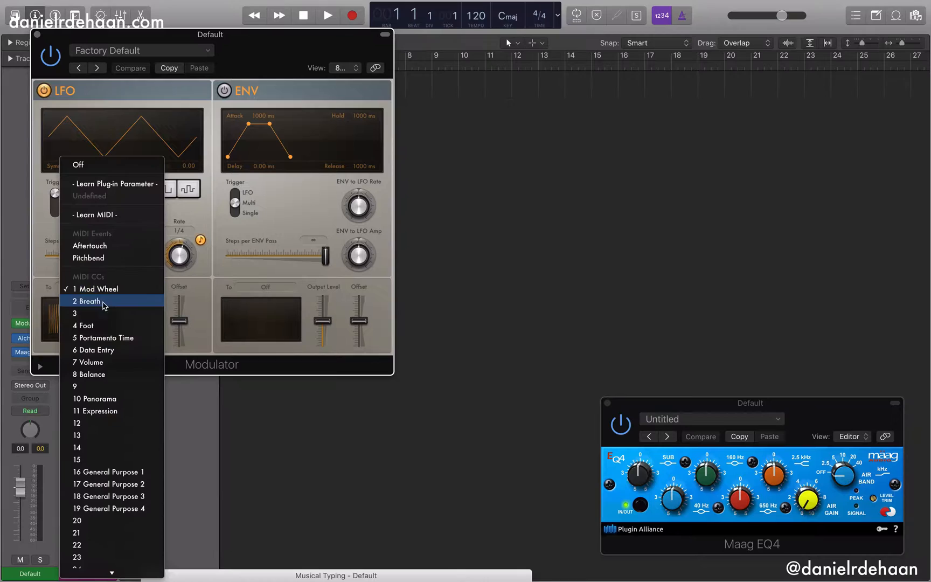
mouse_move(95, 288)
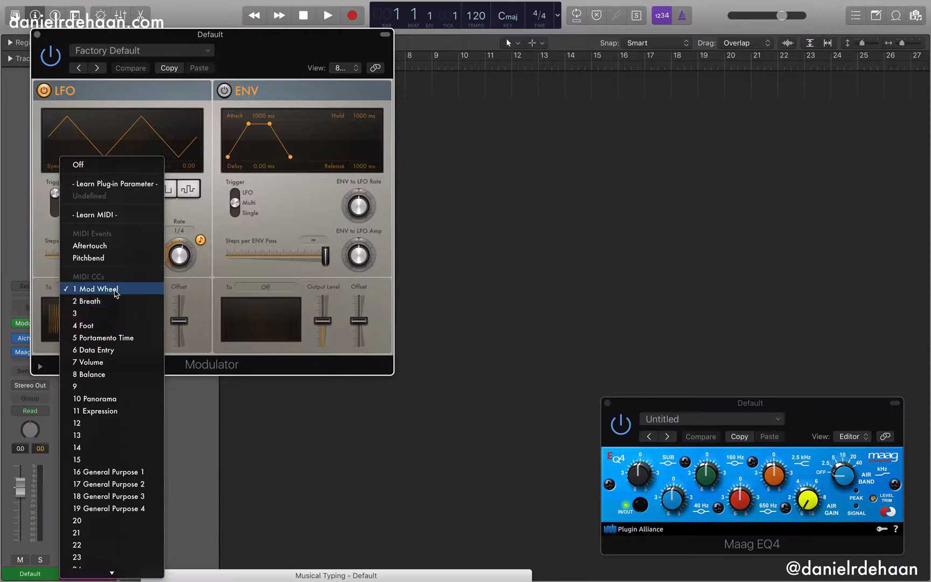
scroll(down, 3)
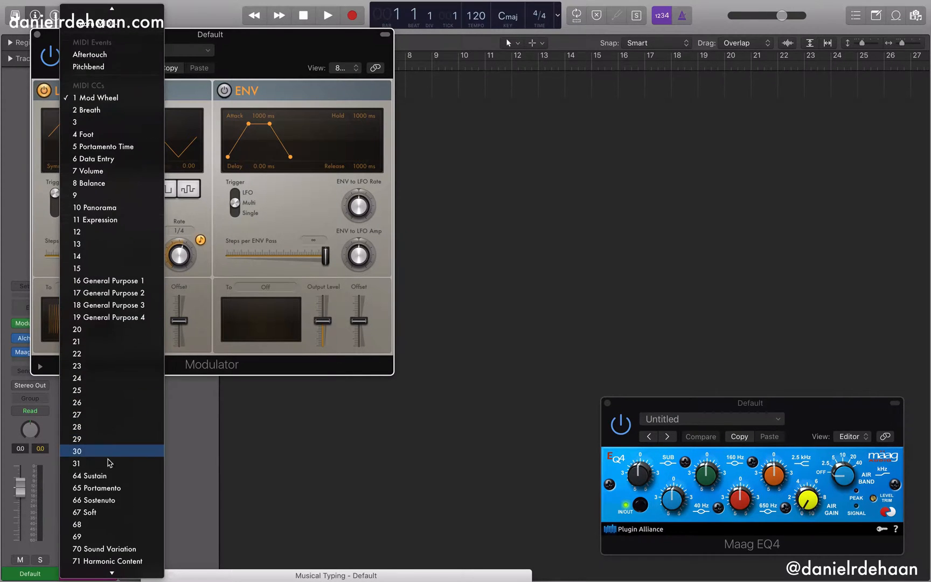
scroll(up, 3)
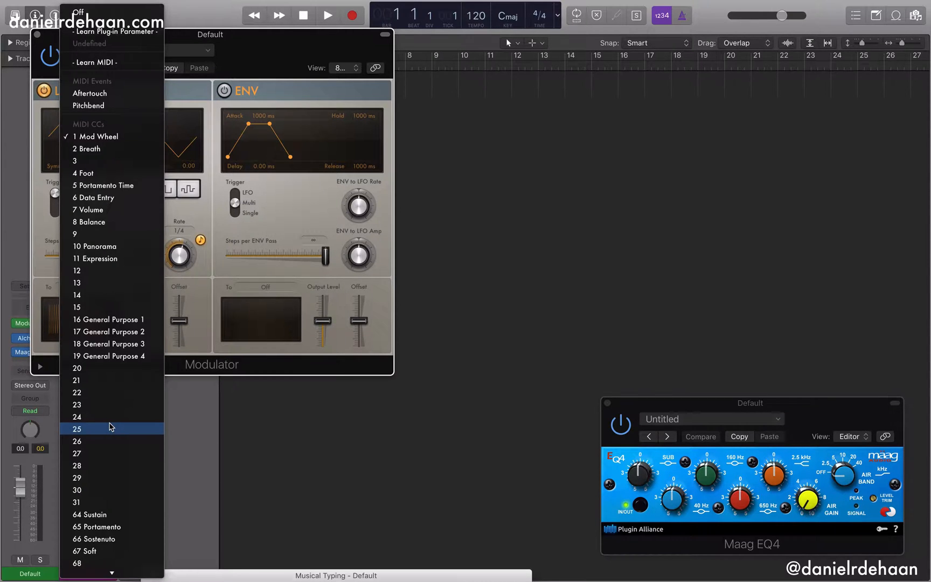
mouse_move(208, 295)
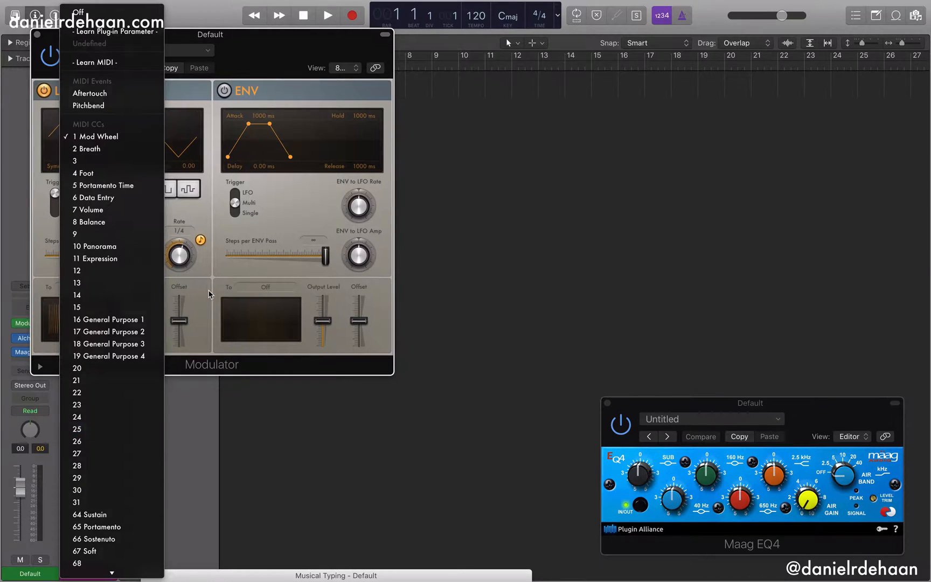
click(96, 136)
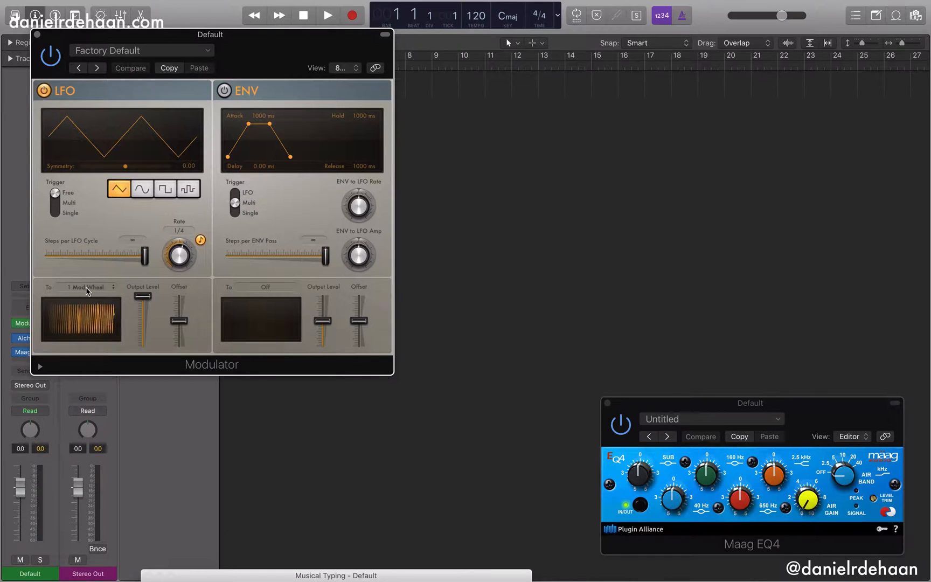
mouse_move(208, 296)
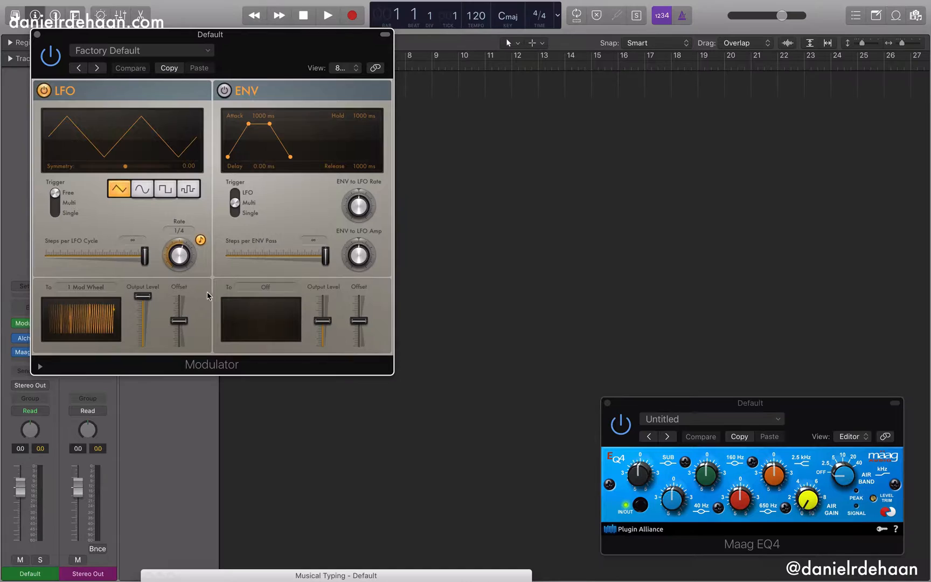
mouse_move(96, 295)
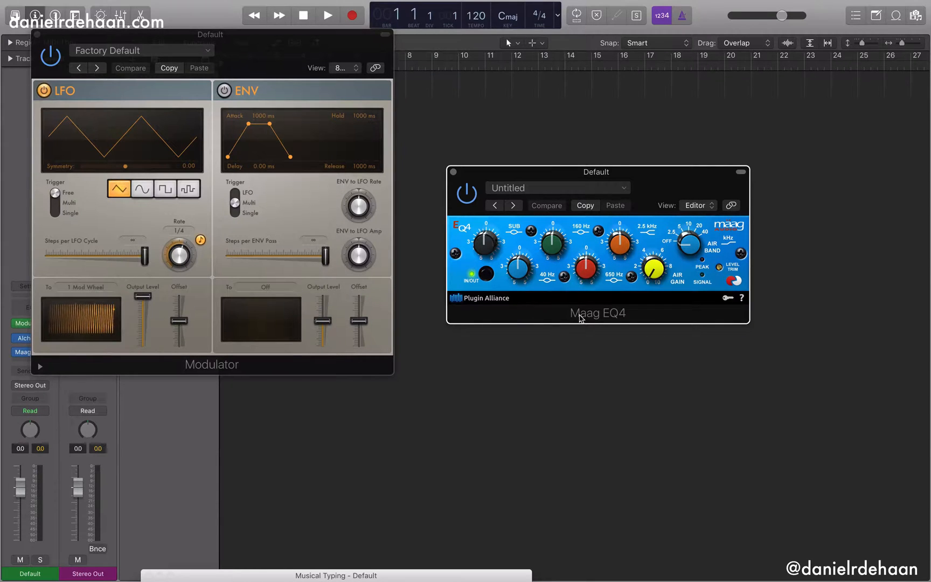
mouse_move(617, 322)
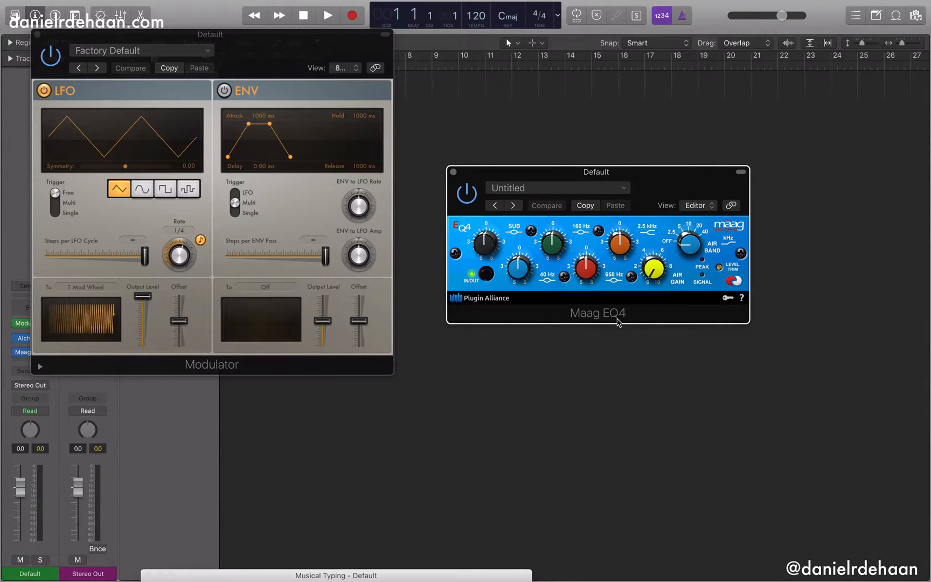
mouse_move(635, 300)
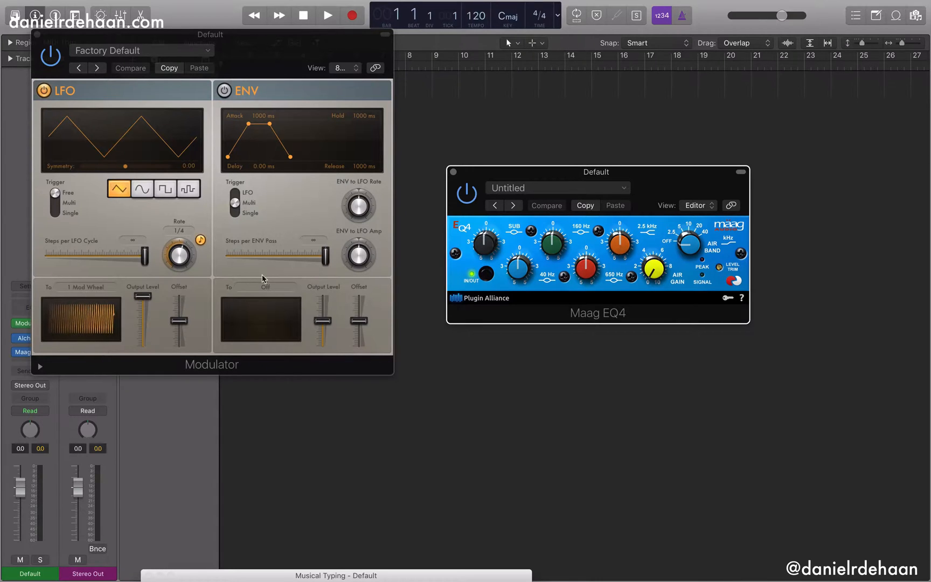
Set the Modulator LFO target to Learn Plug-in Parameter for the 2.5 kHz knob.
click(86, 287)
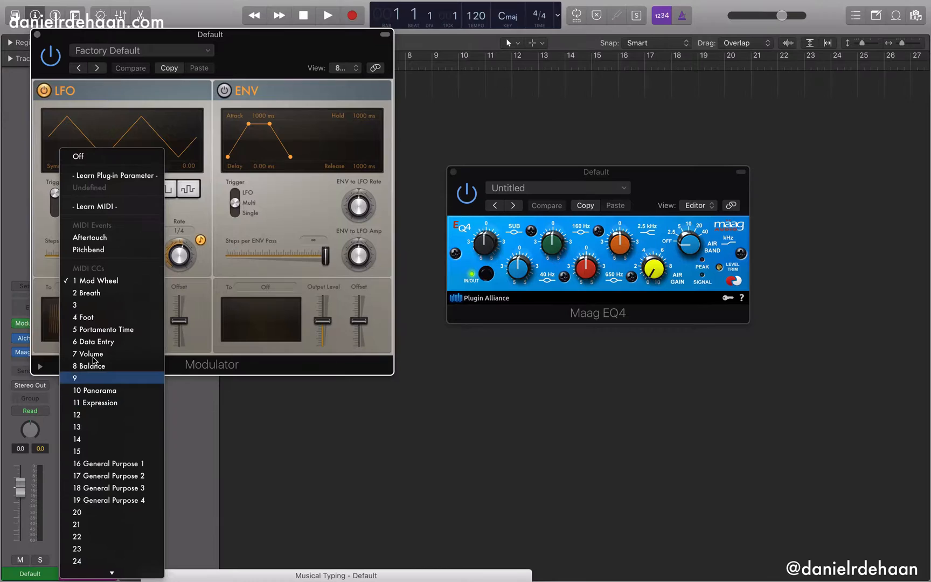
mouse_move(95, 206)
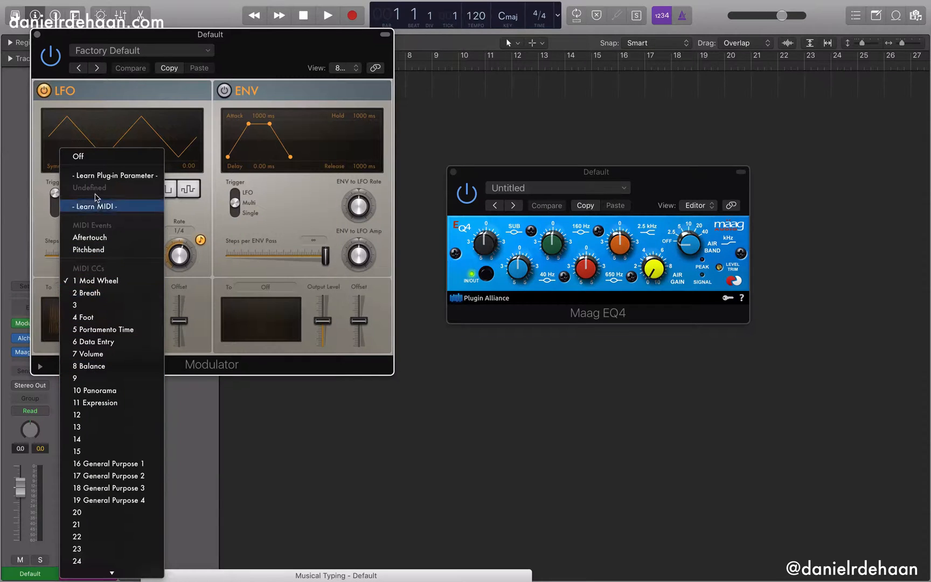
mouse_move(112, 175)
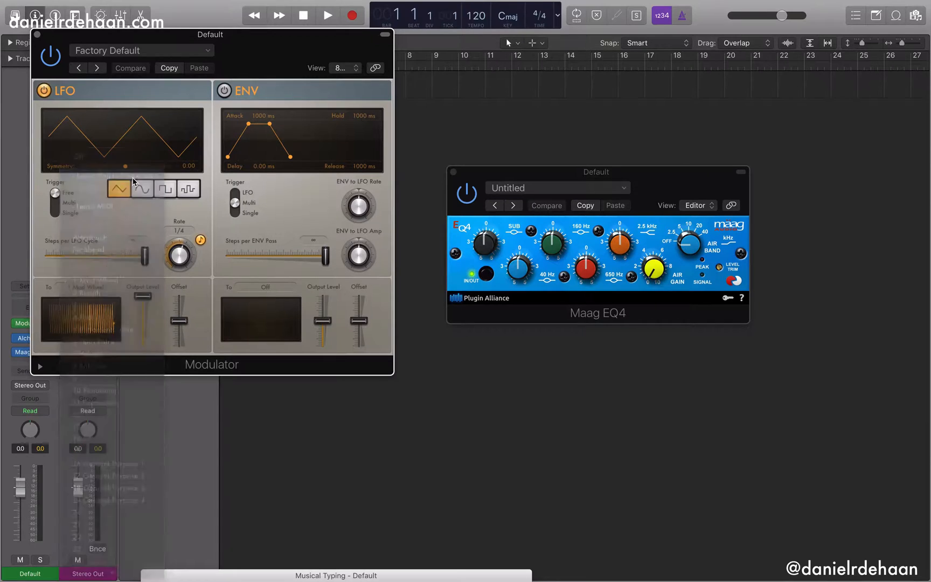
click(130, 68)
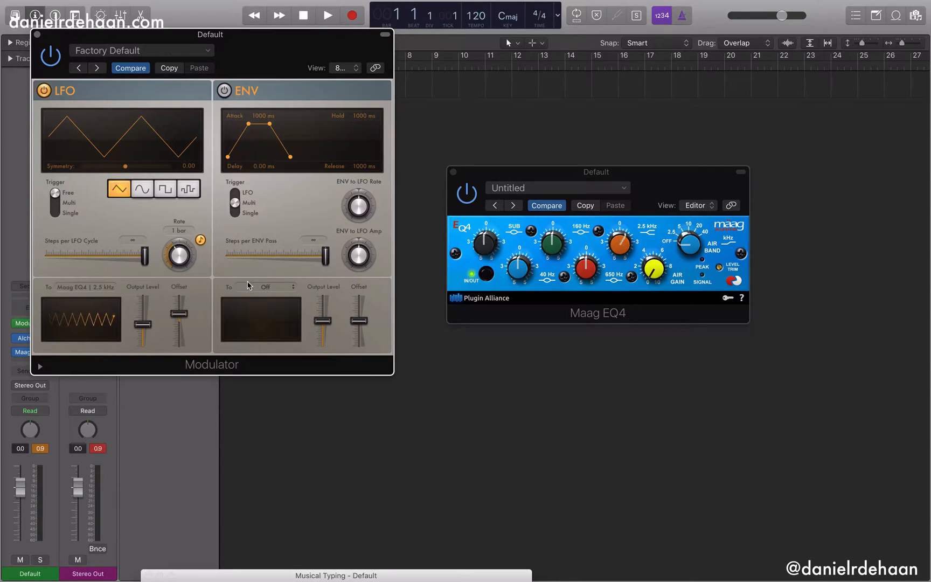
Show the Modulator's envelope destination list, leaving it Off.
click(276, 287)
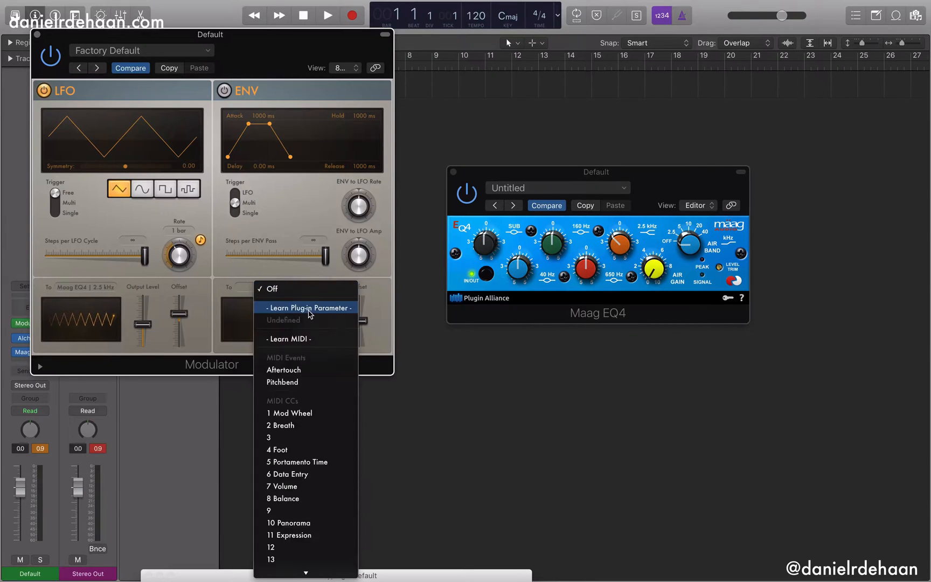
mouse_move(323, 314)
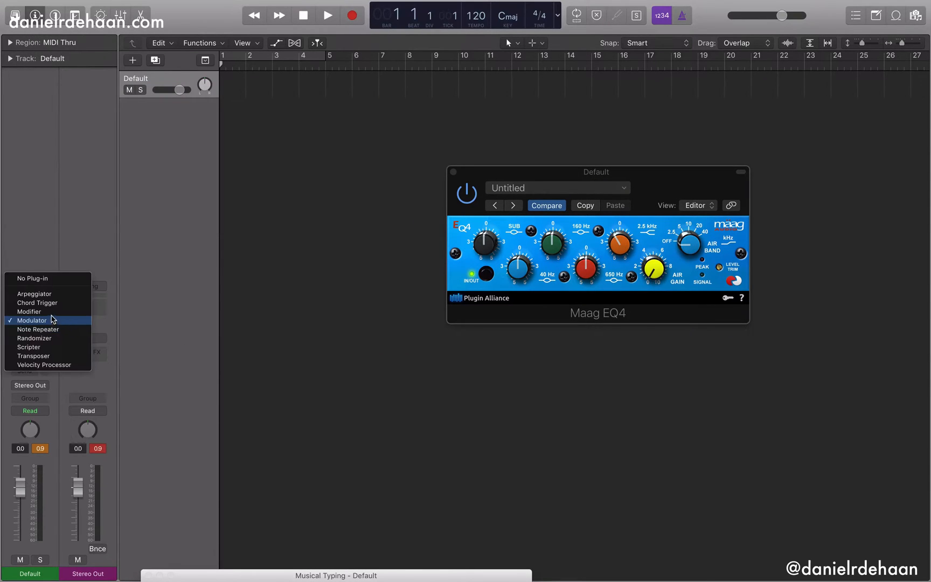
Swap the Modulator for a Modifier, keeping Mod Wheel as reassignment target.
click(30, 311)
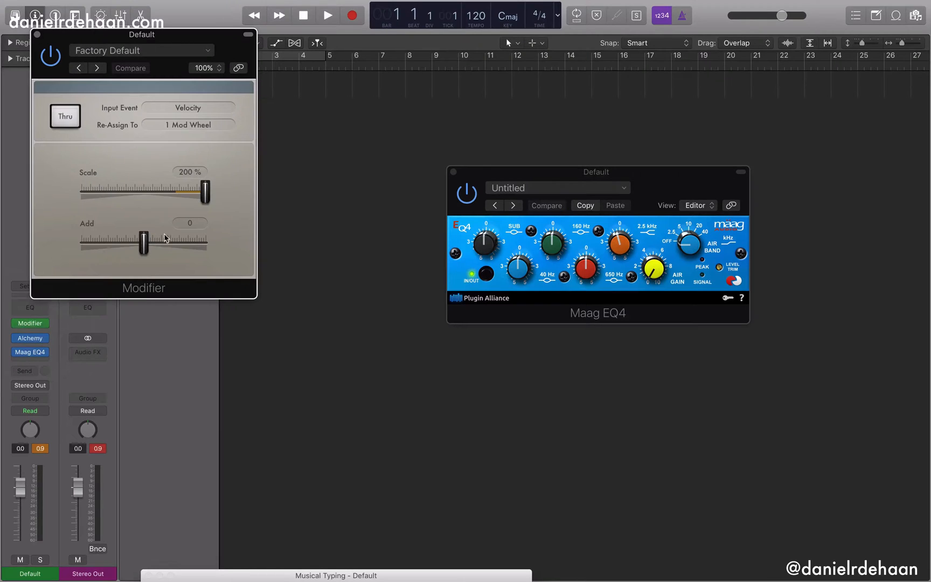
mouse_move(120, 114)
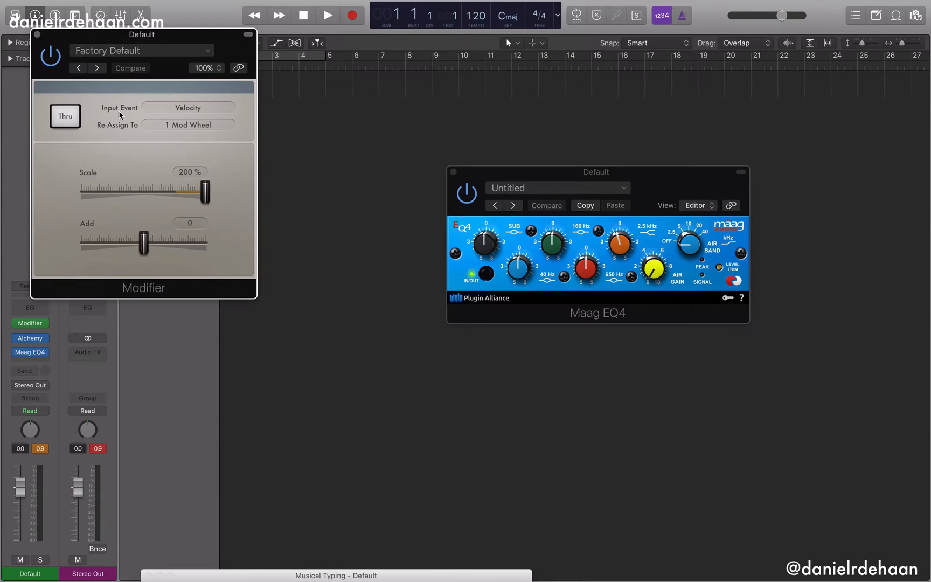
click(187, 107)
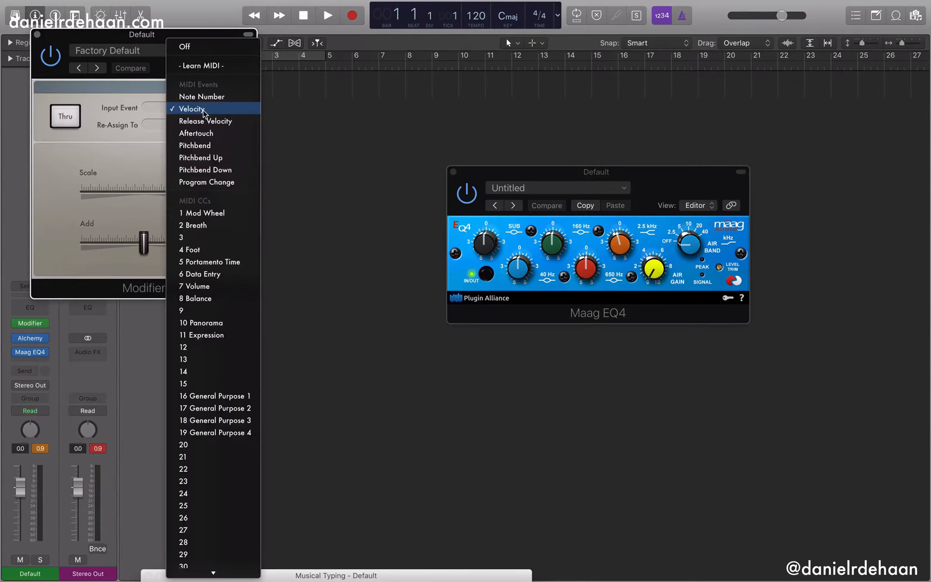
mouse_move(225, 226)
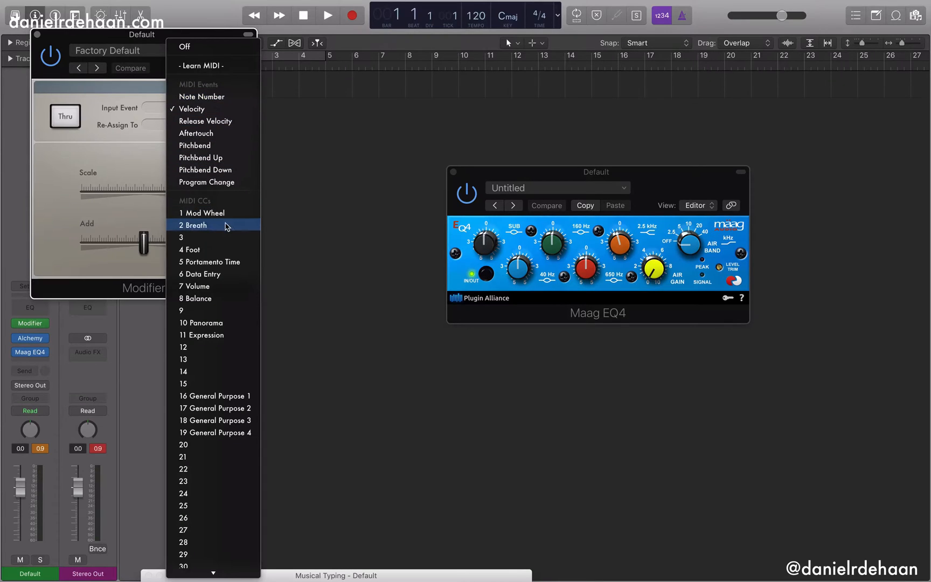
mouse_move(196, 146)
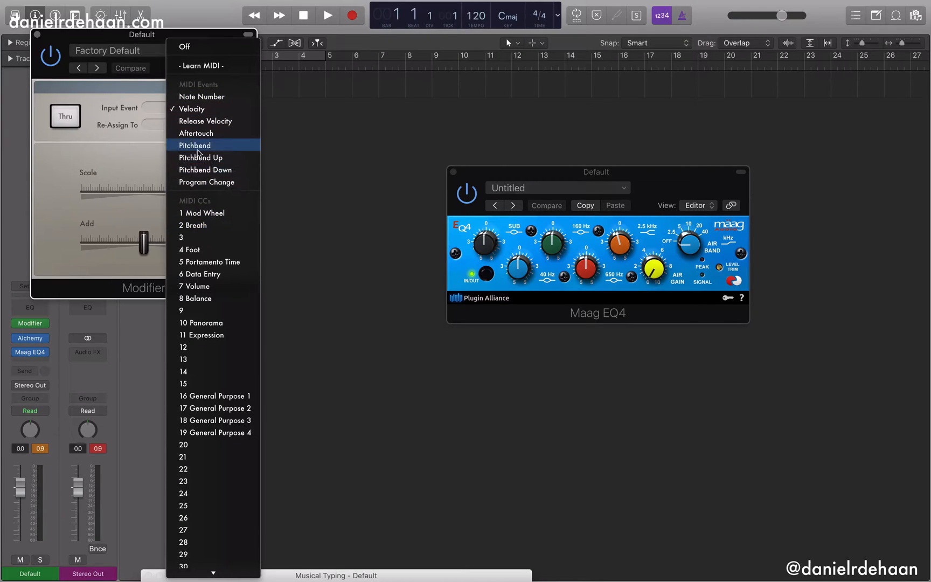
click(202, 212)
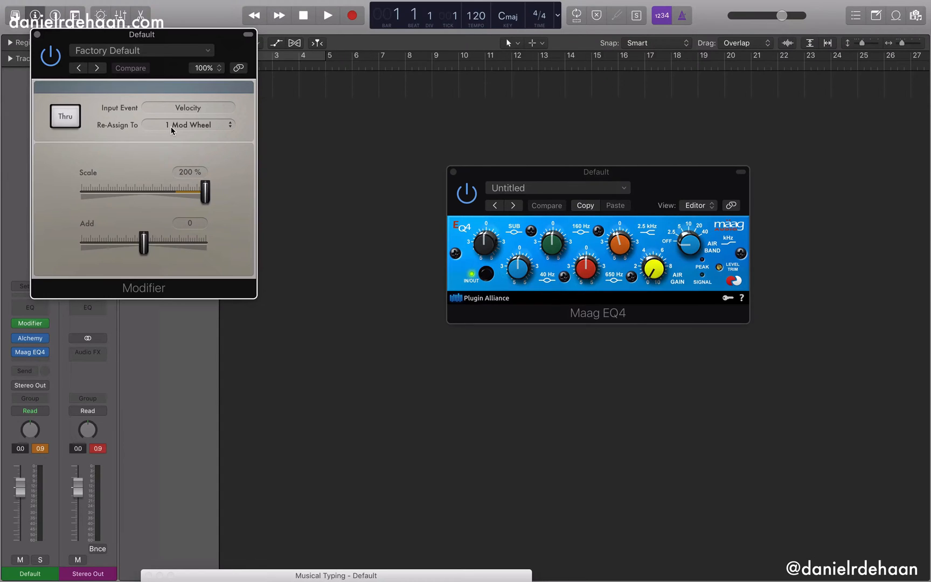
click(187, 107)
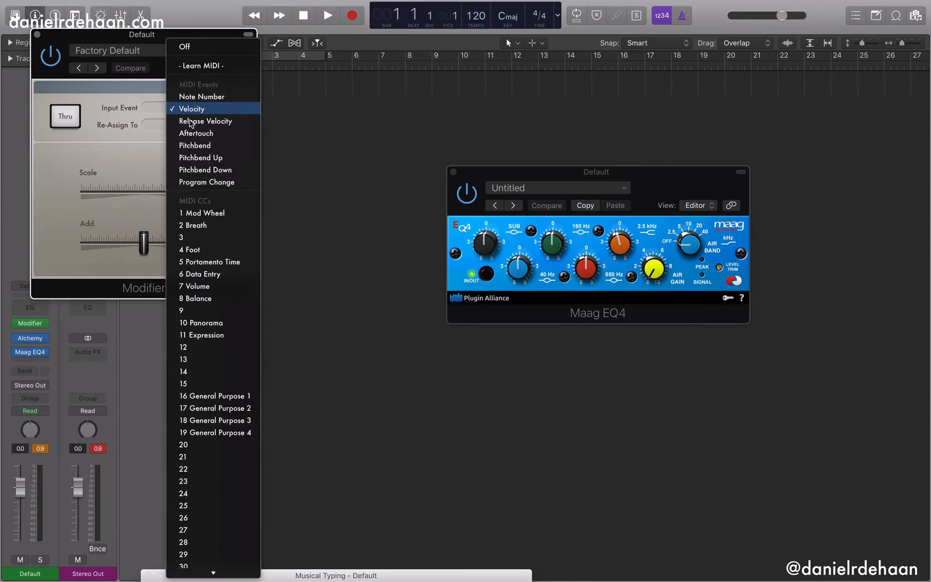
mouse_move(215, 147)
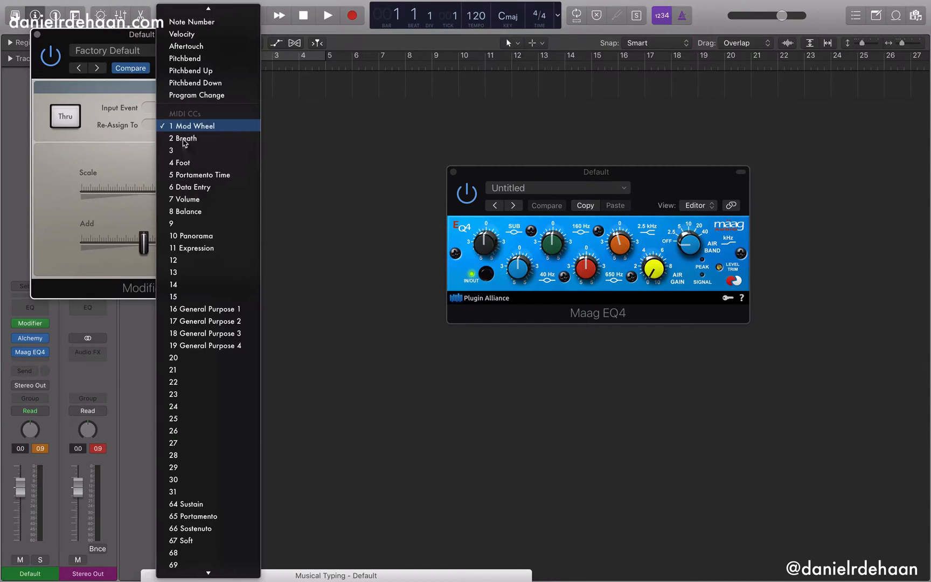
click(185, 59)
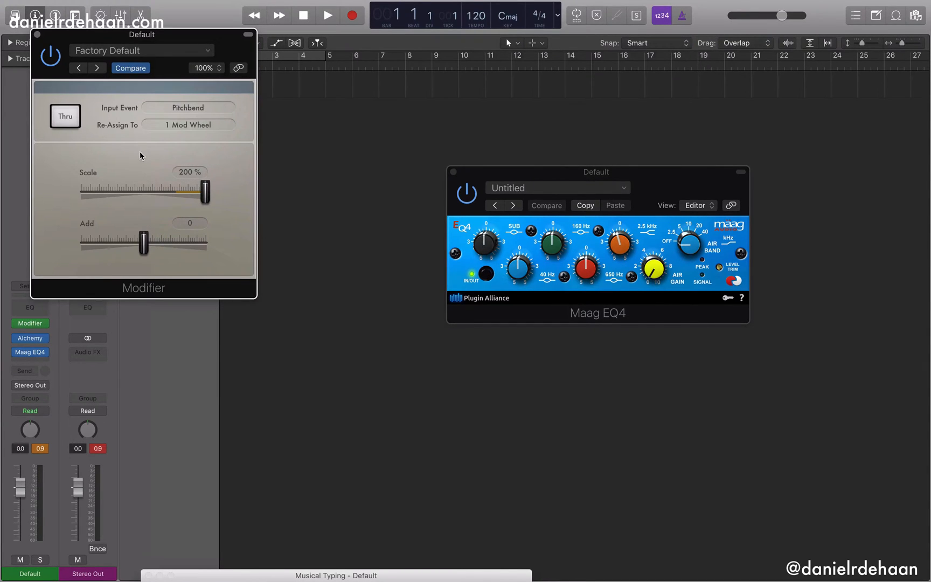
click(187, 107)
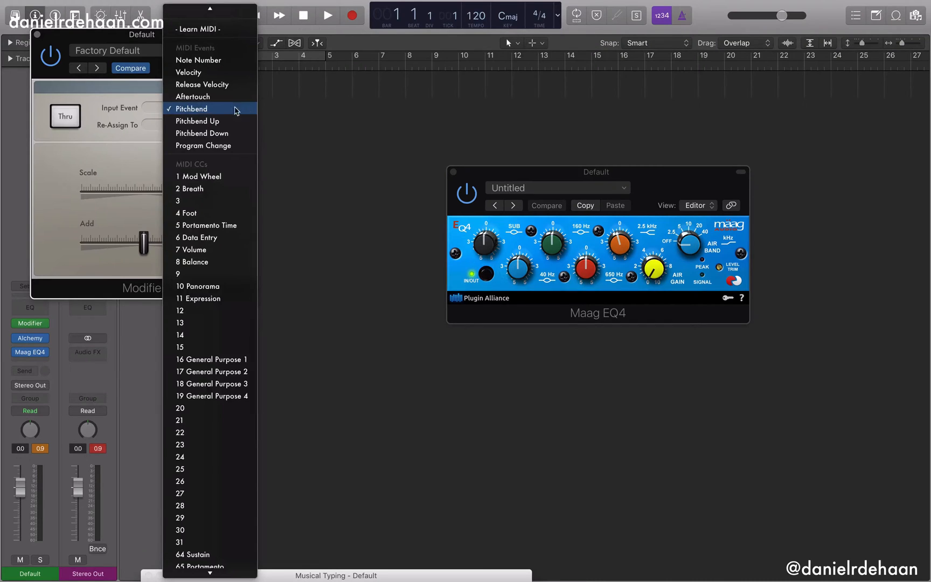
Set Modifier input to 1 Mod Wheel, reassign to Learn Plug-in Parameter, open next slot.
click(199, 177)
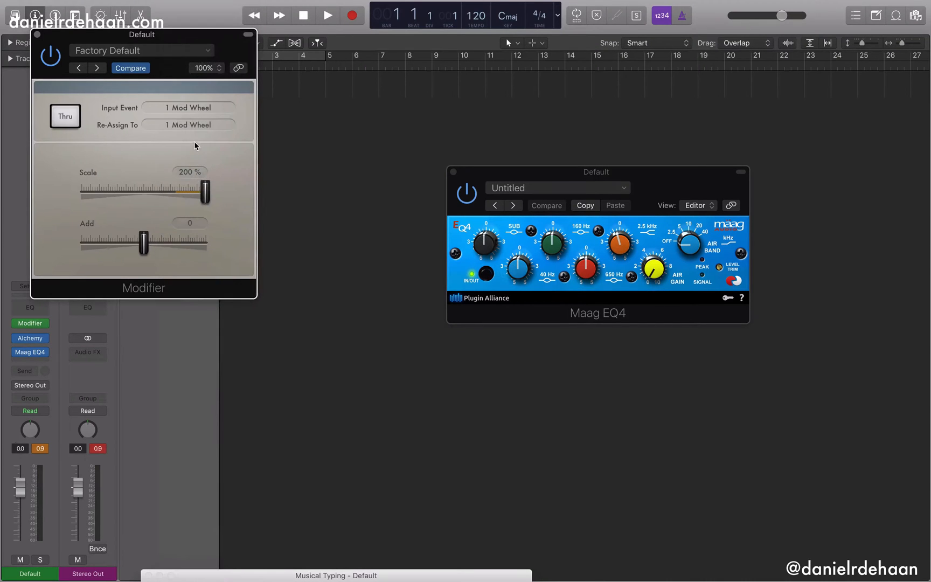
click(188, 107)
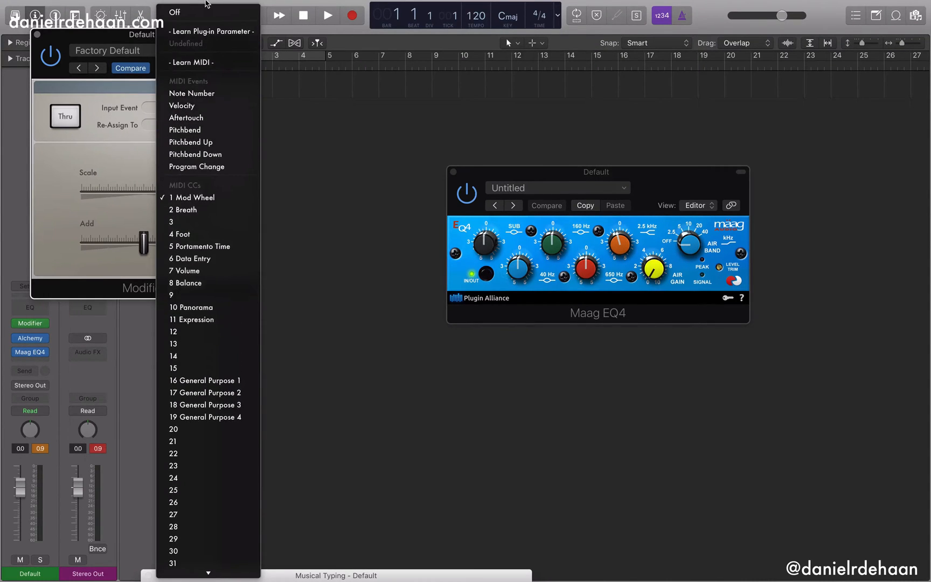
click(192, 198)
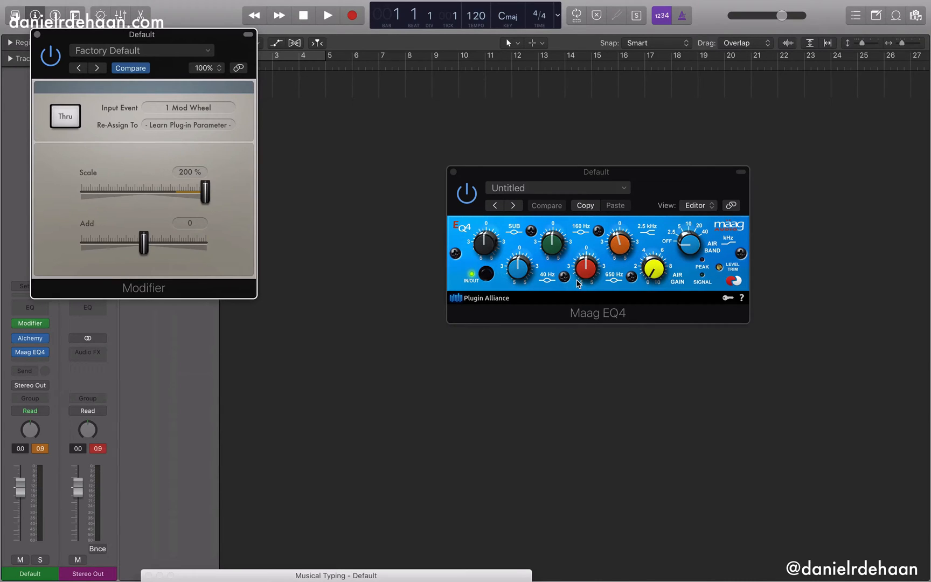
mouse_move(571, 279)
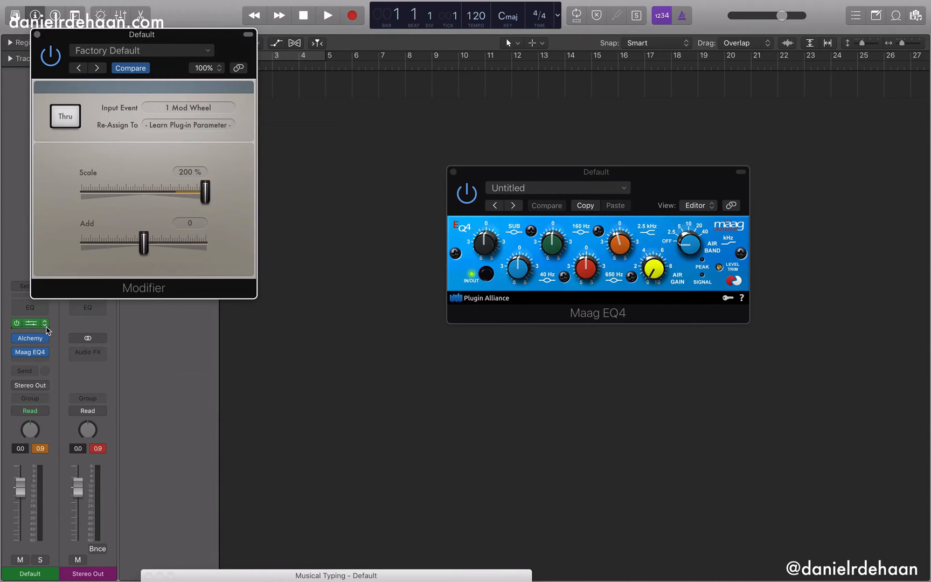
click(30, 323)
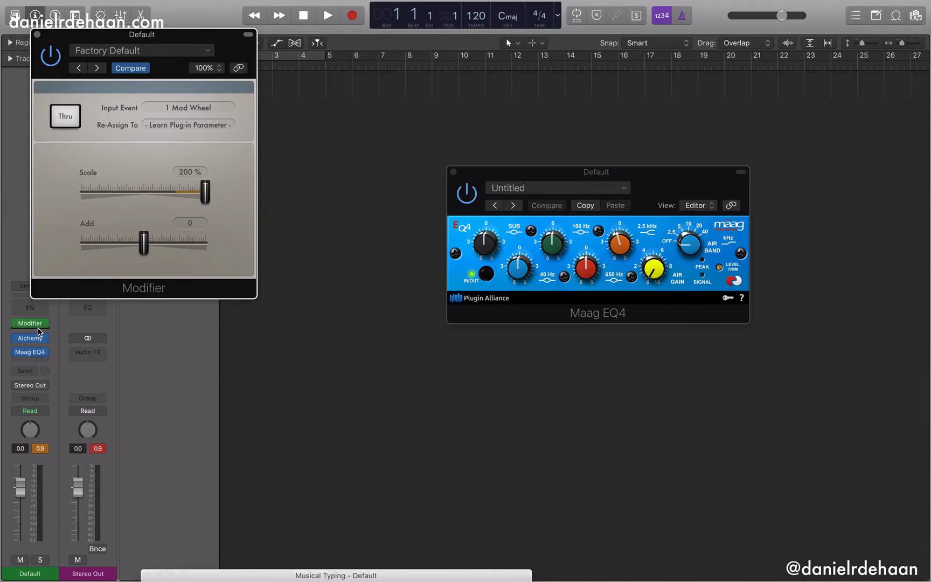
click(29, 323)
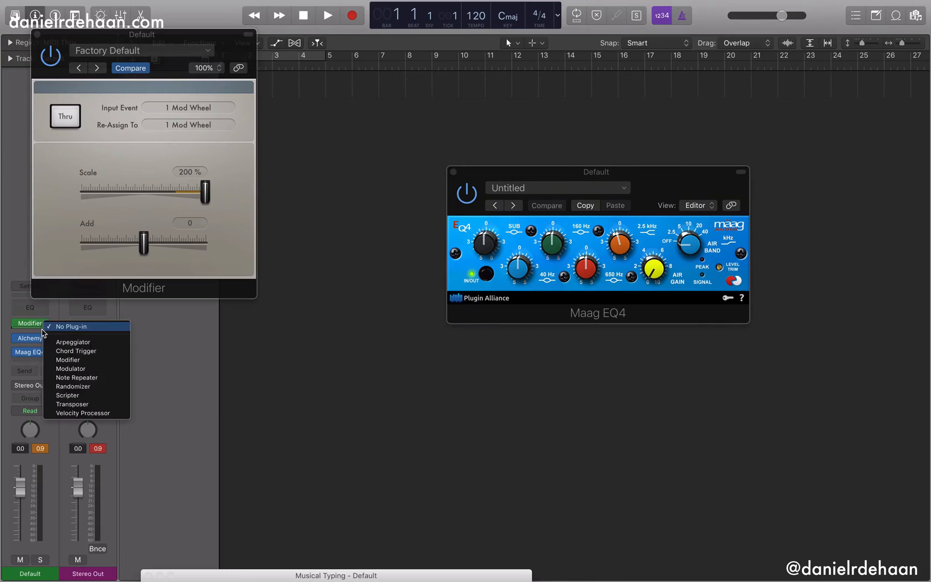
Add a Modulator below the Modifier, its LFO sending to Mod Wheel.
click(70, 368)
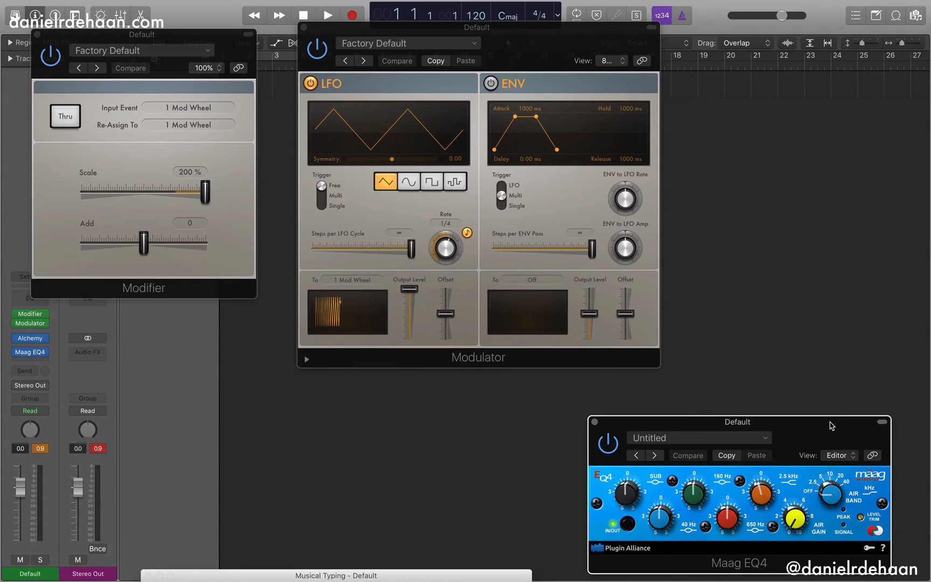
click(348, 6)
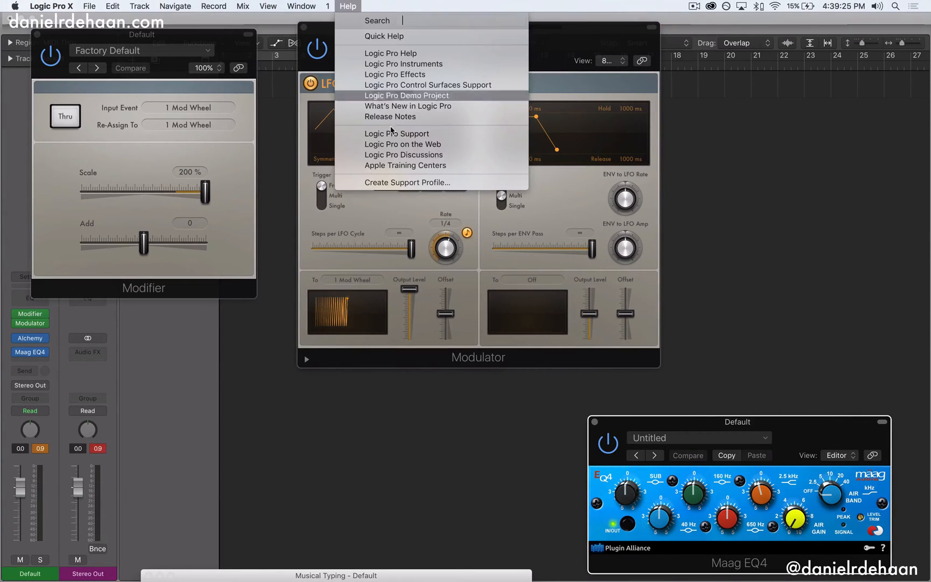
Show Help > What's New in Logic Pro and scroll to Additional Features.
click(408, 106)
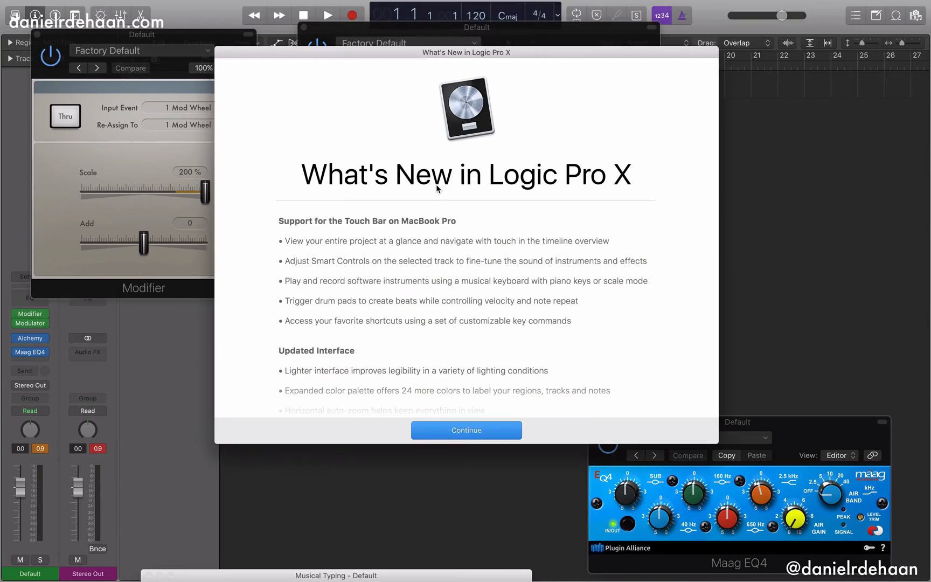
scroll(down, 3)
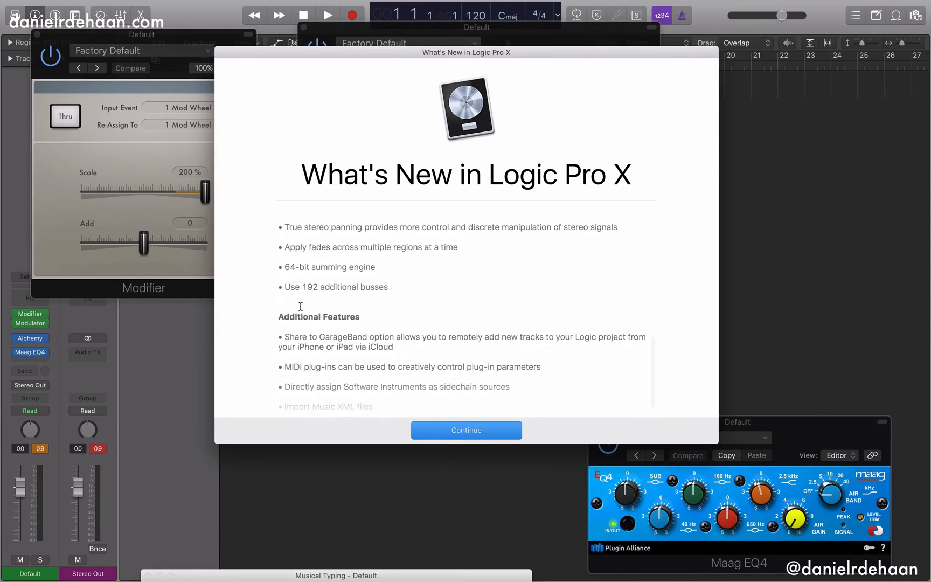